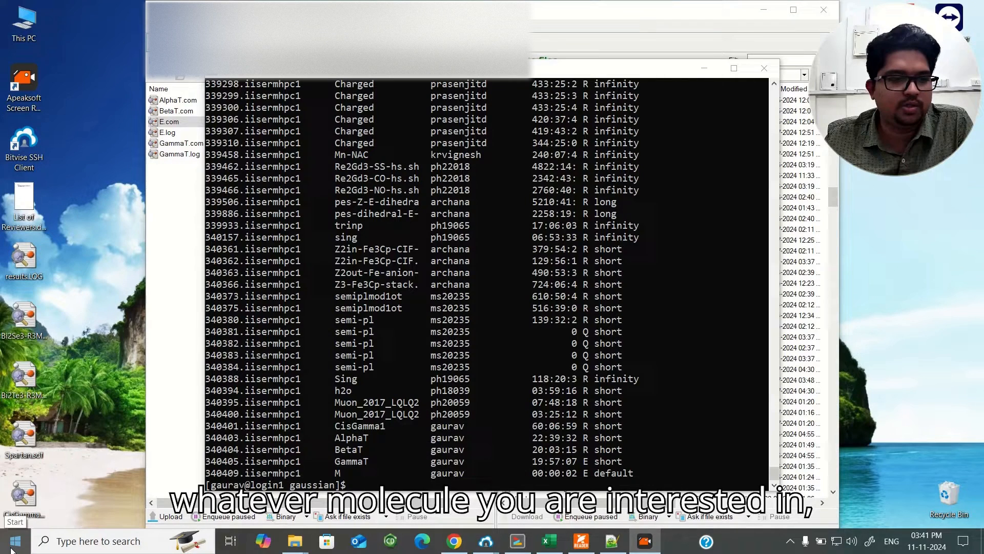
# Step: Open the Windows Start menu and scroll down the installed apps list
pyautogui.click(12, 540)
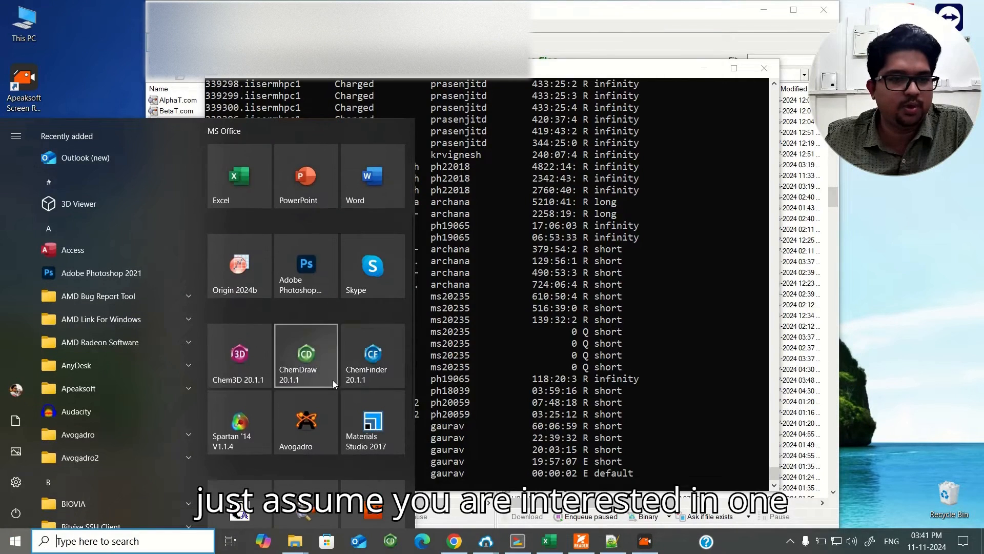
pyautogui.scroll(-3)
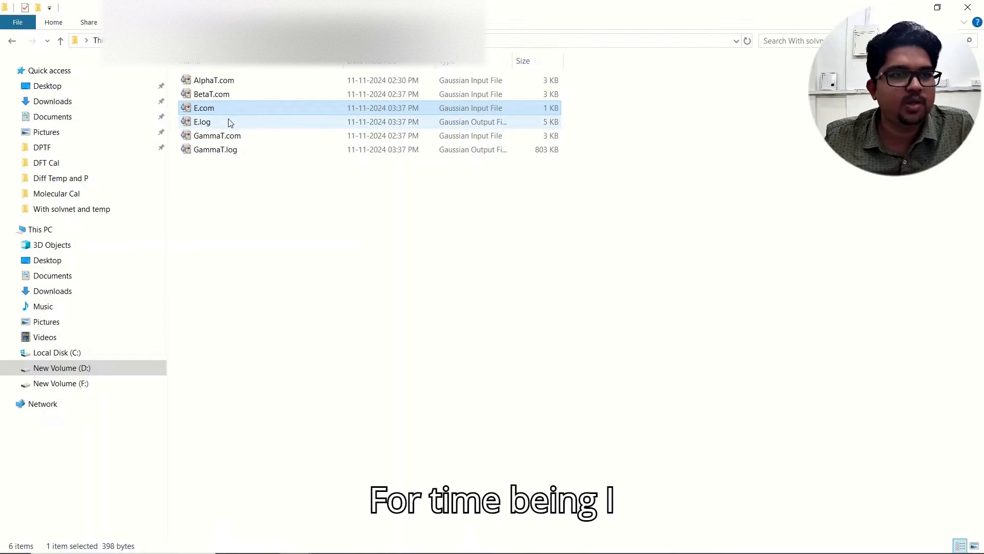
# Step: Open the GammaT.com input file from File Explorer in Notepad++
pyautogui.click(217, 136)
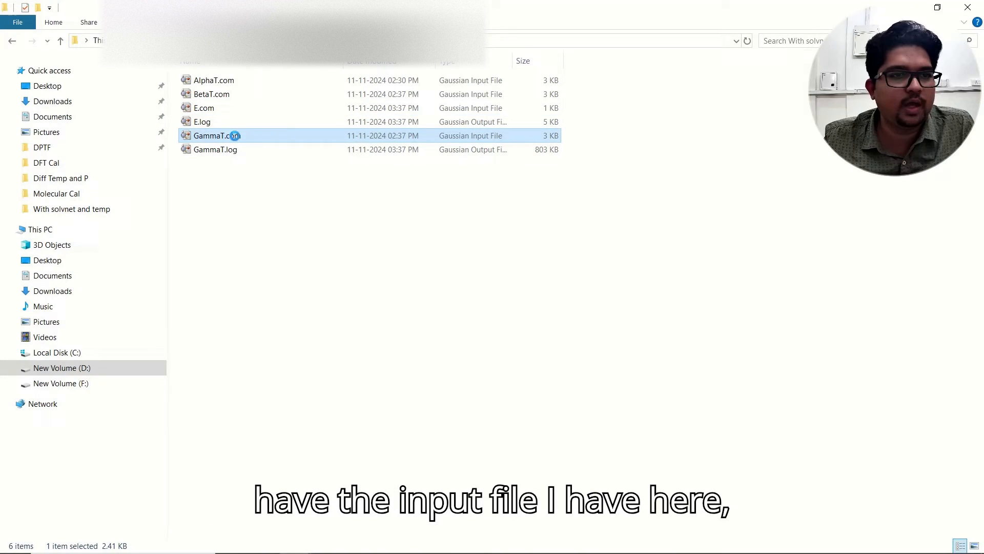
pyautogui.doubleClick(216, 136)
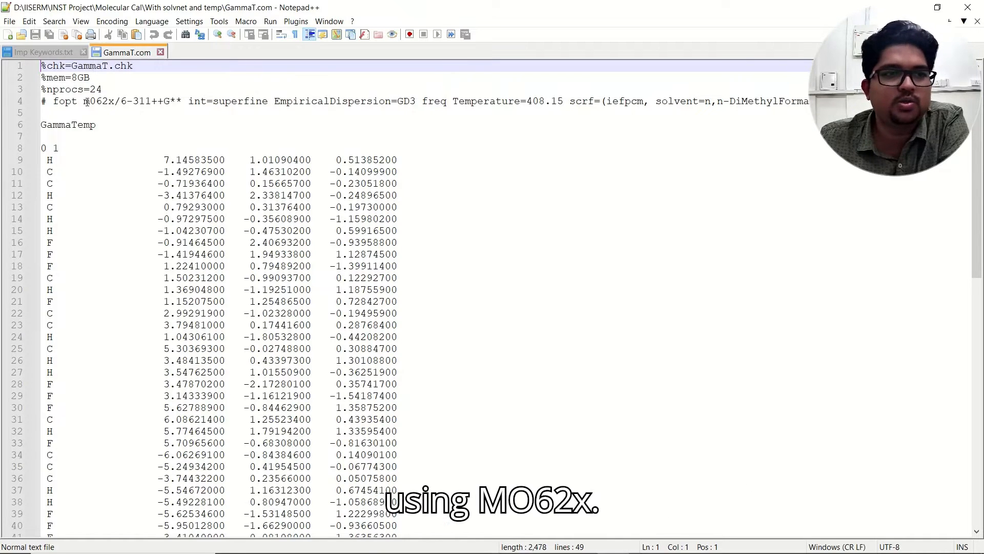
# Step: Select the 6-311++G** basis set on line 4 of the route line
pyautogui.doubleClick(98, 101)
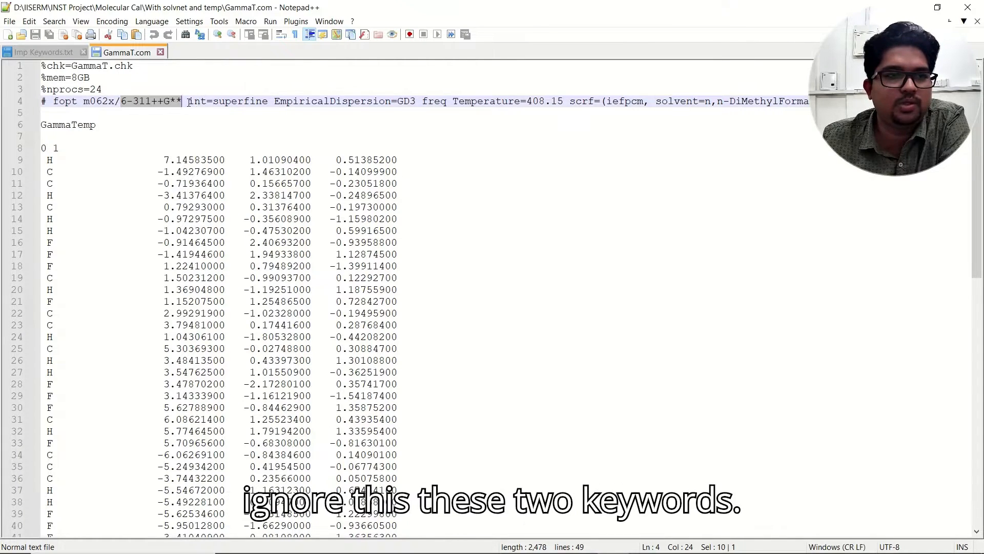
pyautogui.moveTo(188, 101); pyautogui.dragTo(416, 101)
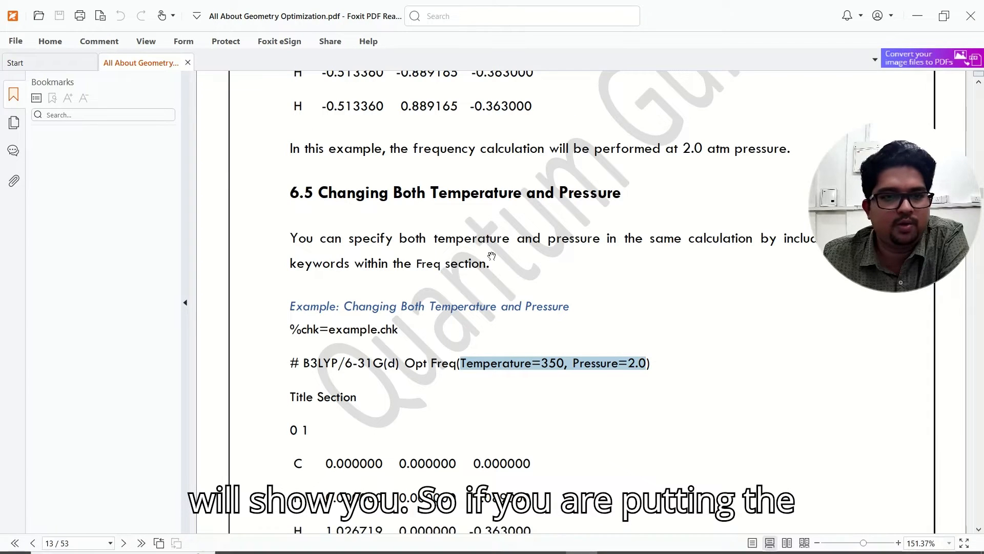
# Step: Scroll down through the PDF guide in Foxit PDF Reader
pyautogui.scroll(-3)
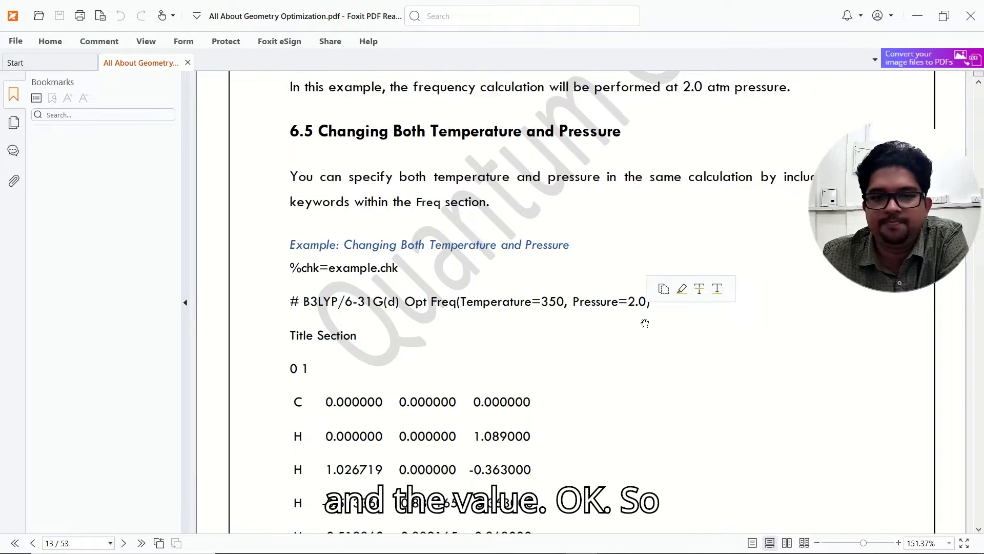
pyautogui.scroll(-3)
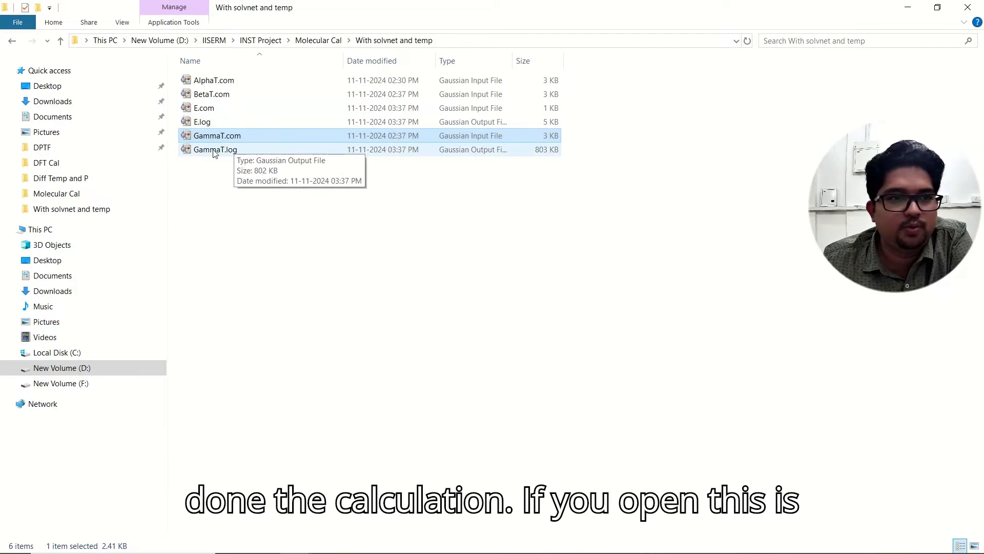
# Step: Open GammaT.log in GaussView and maximize its molecule window
pyautogui.click(215, 149)
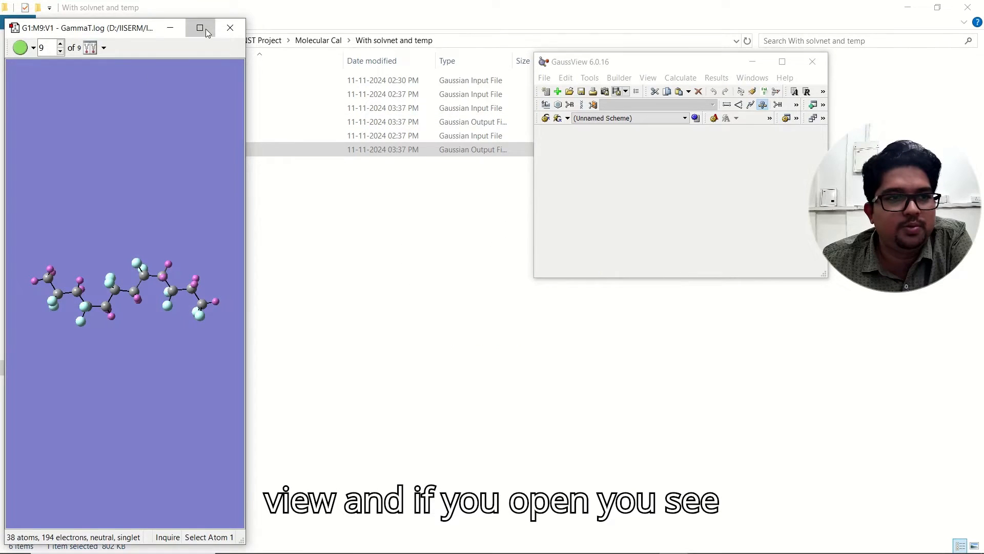
pyautogui.click(199, 27)
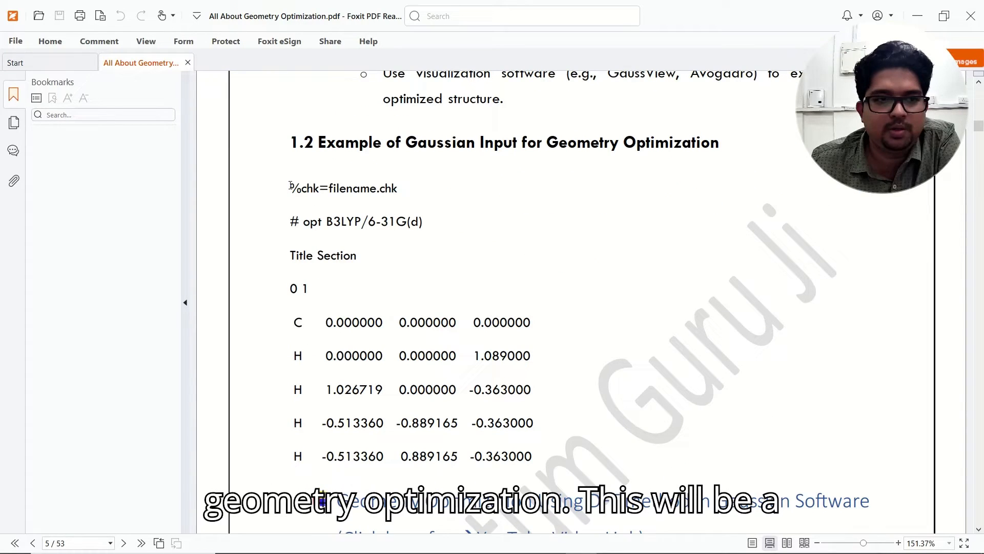
# Step: Highlight the geometry-optimization input example text and scroll onward in the guide
pyautogui.moveTo(289, 187); pyautogui.dragTo(530, 456)
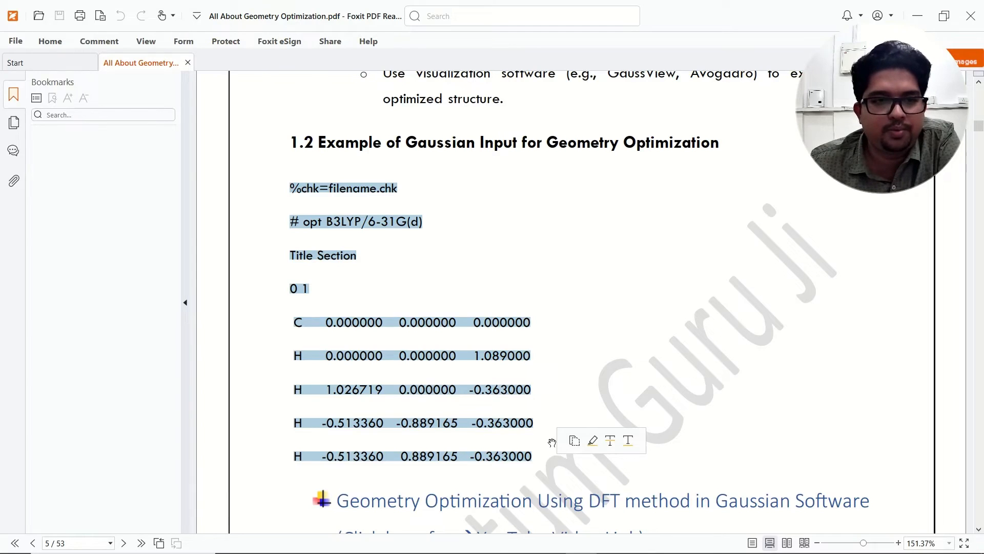
pyautogui.scroll(-3)
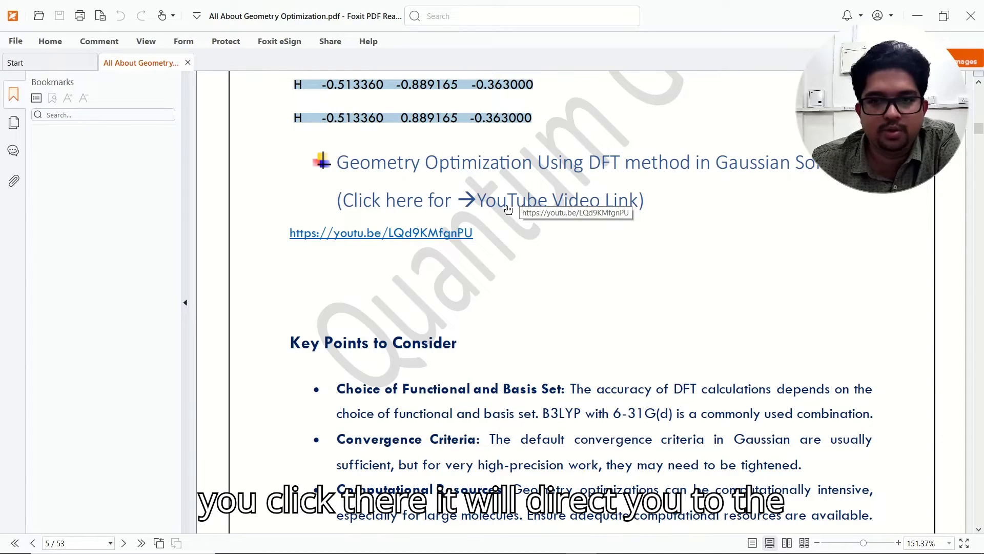
pyautogui.scroll(-3)
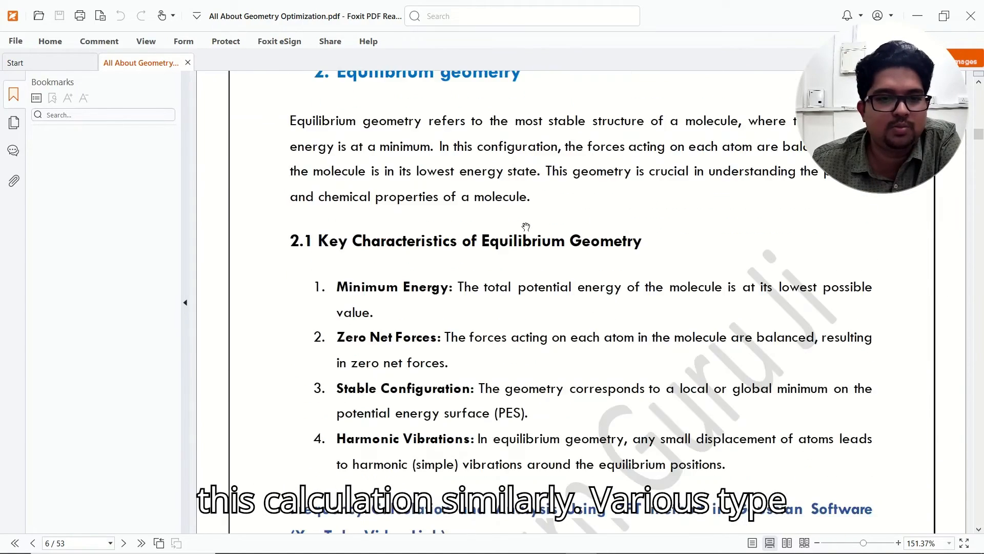
pyautogui.scroll(-3)
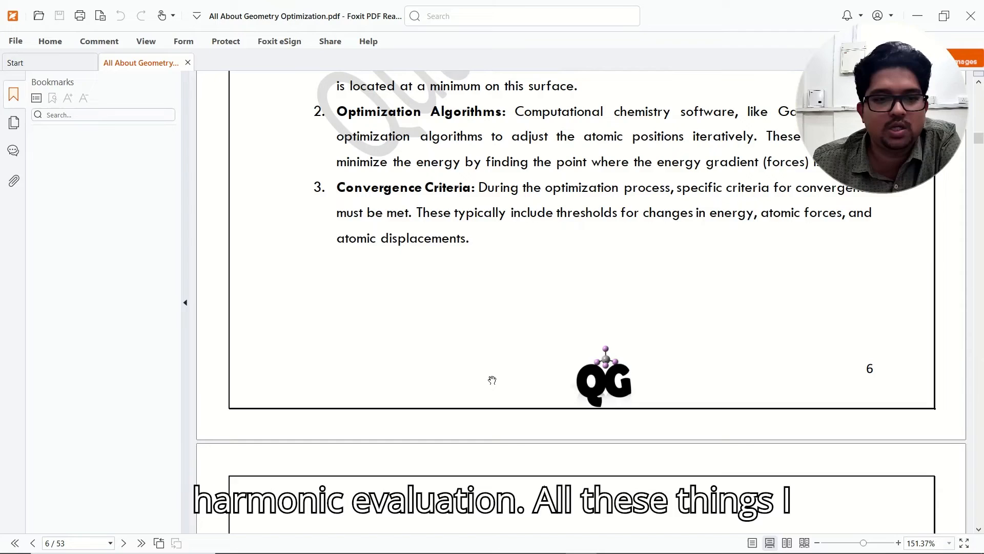
pyautogui.scroll(-3)
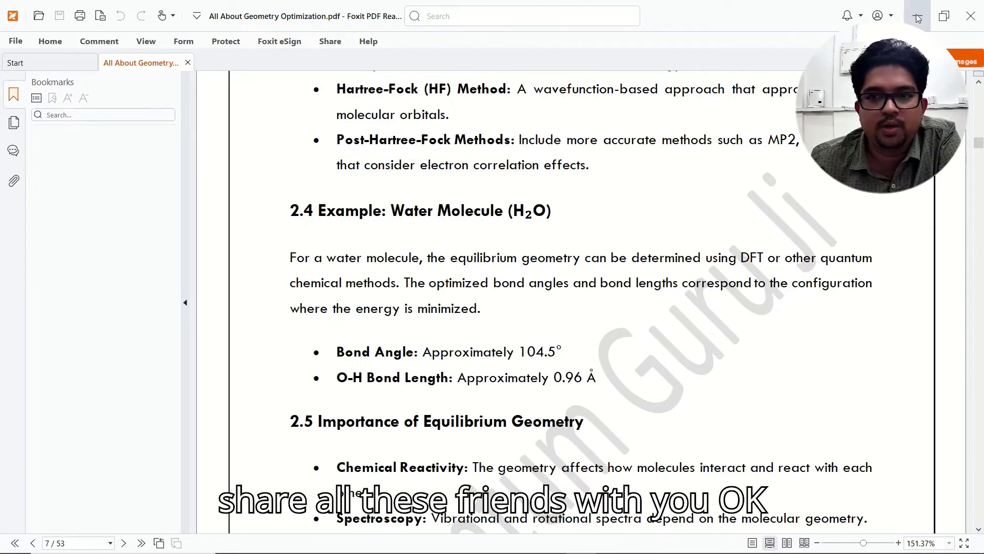
# Step: Scroll further to page 47 listing the EPR calculation route lines
pyautogui.scroll(-3)
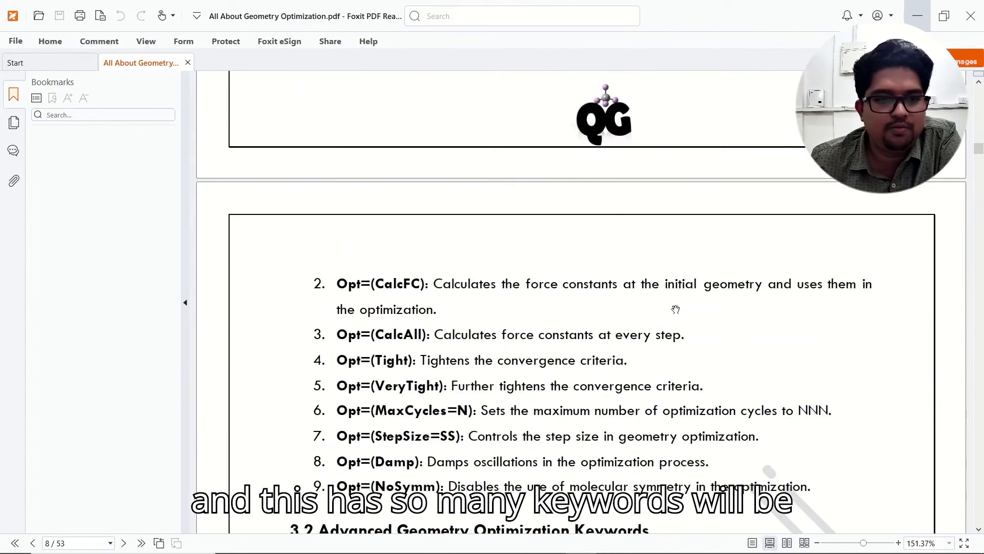
pyautogui.scroll(-3)
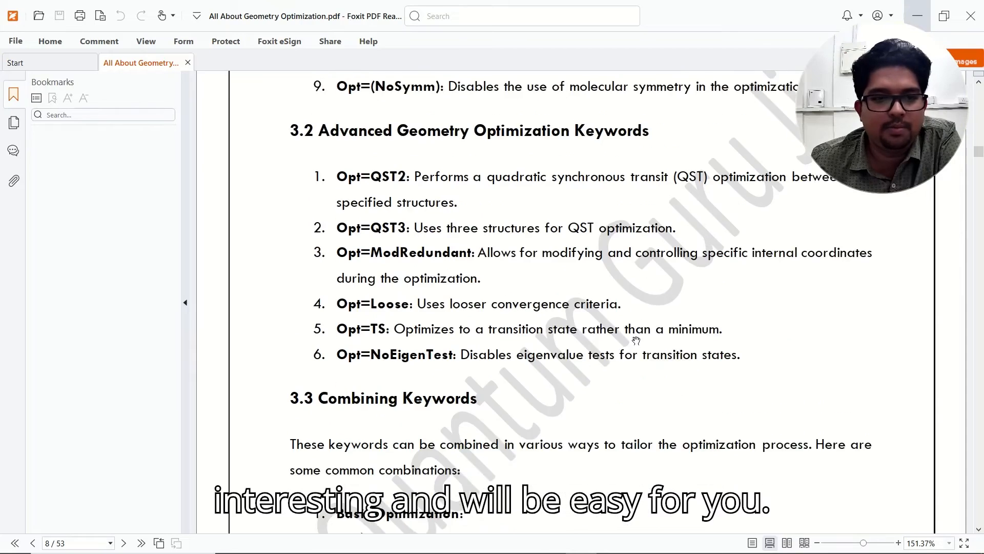
pyautogui.scroll(-3)
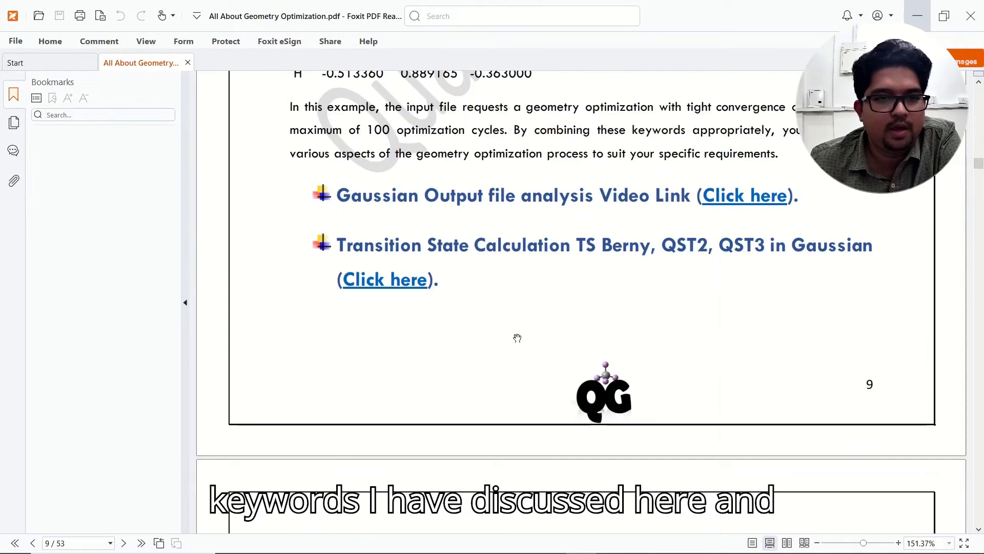
pyautogui.scroll(-3)
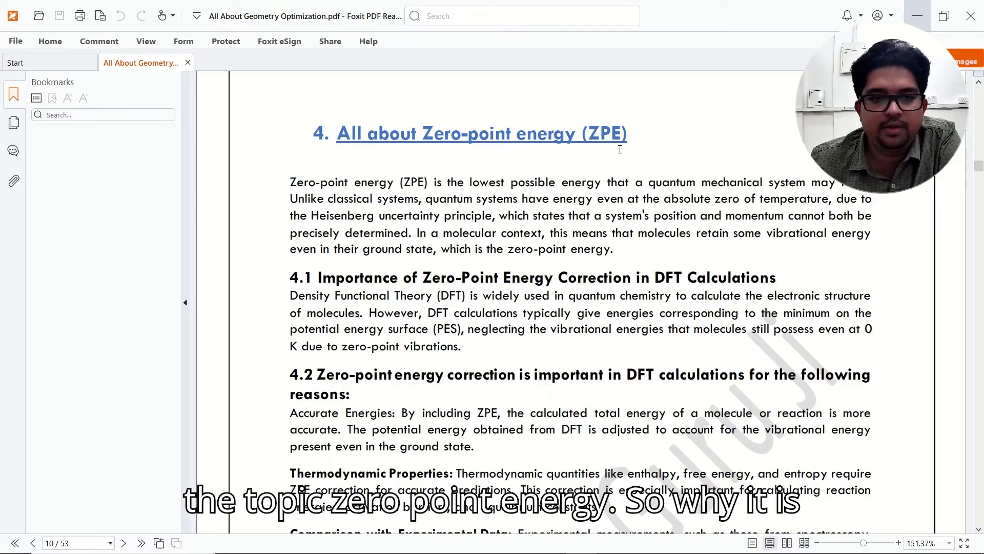
pyautogui.scroll(-3)
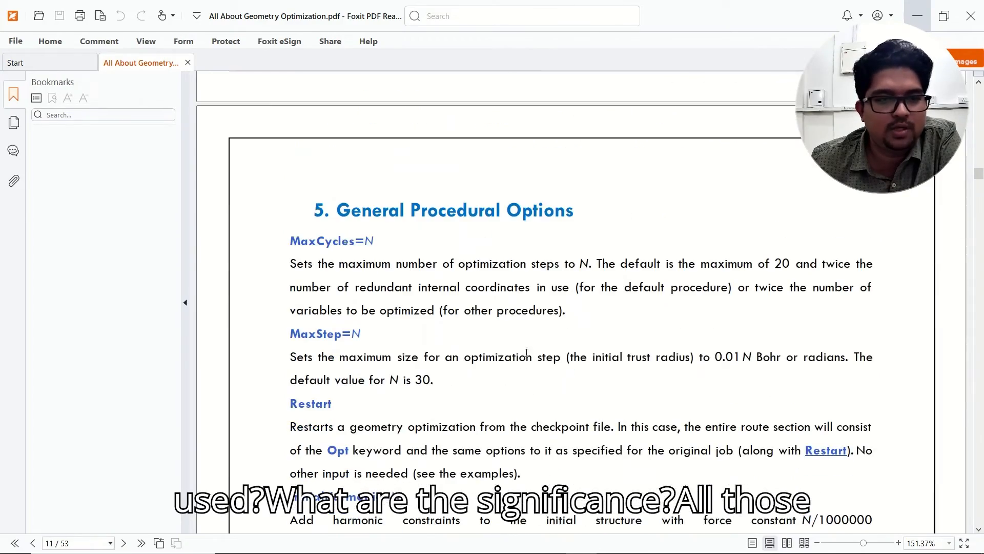
pyautogui.scroll(-3)
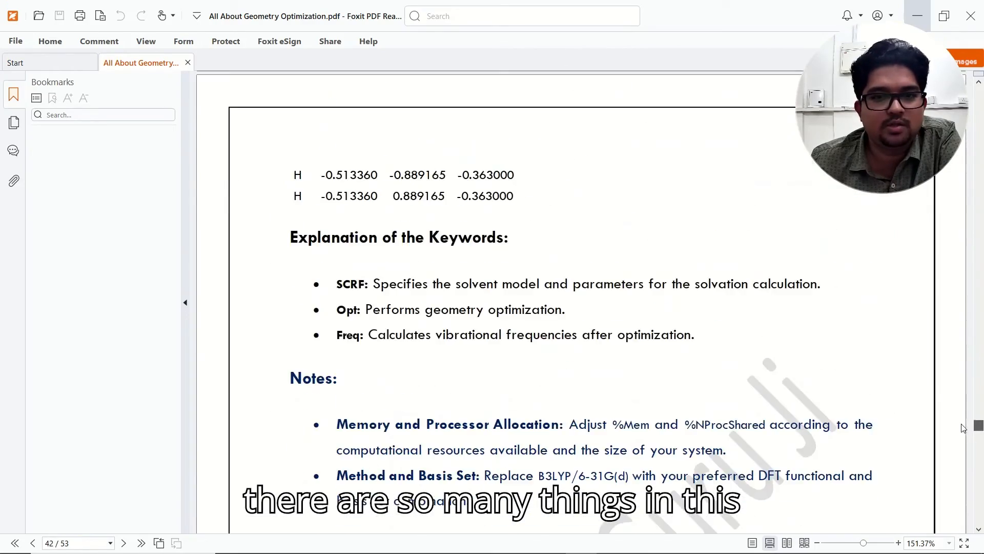
pyautogui.scroll(-3)
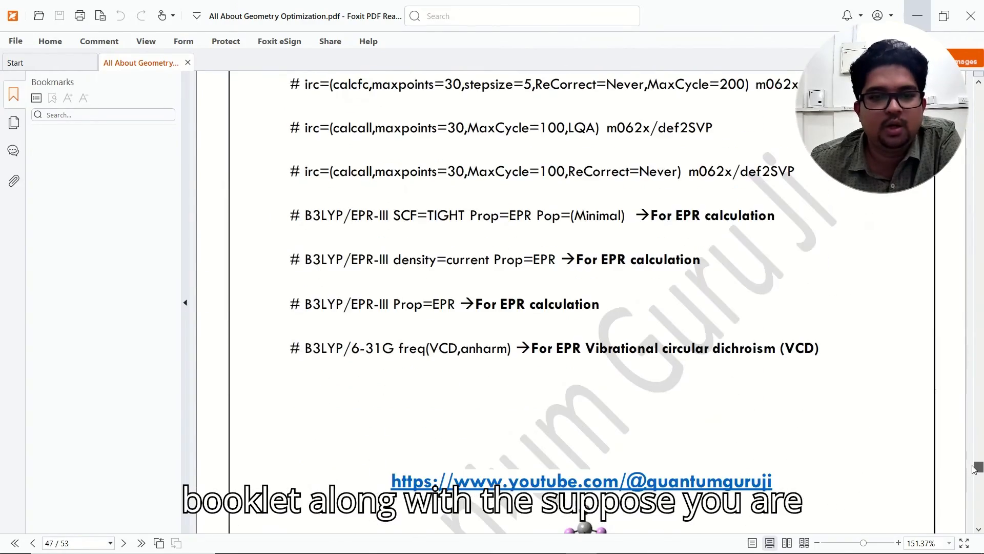
pyautogui.scroll(-3)
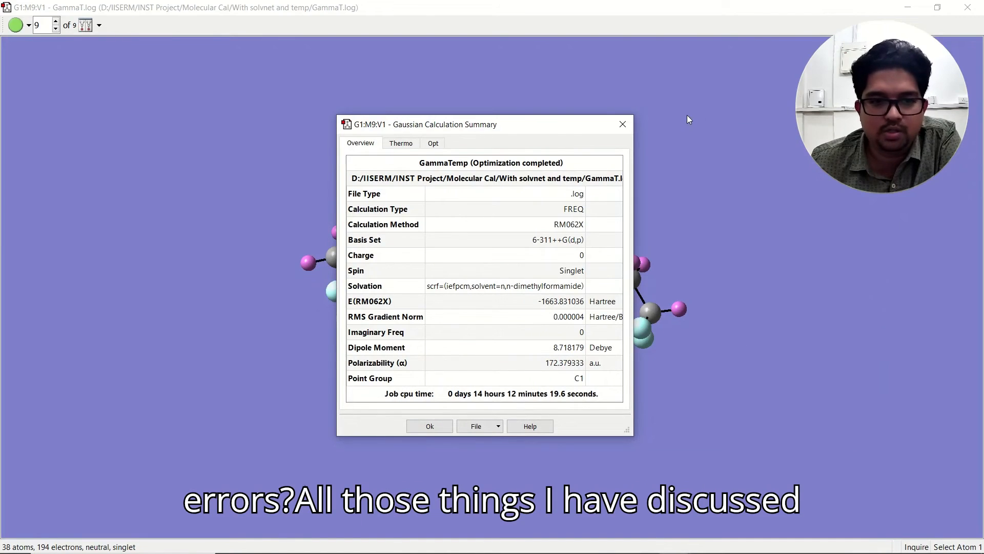
pyautogui.moveTo(525, 219)
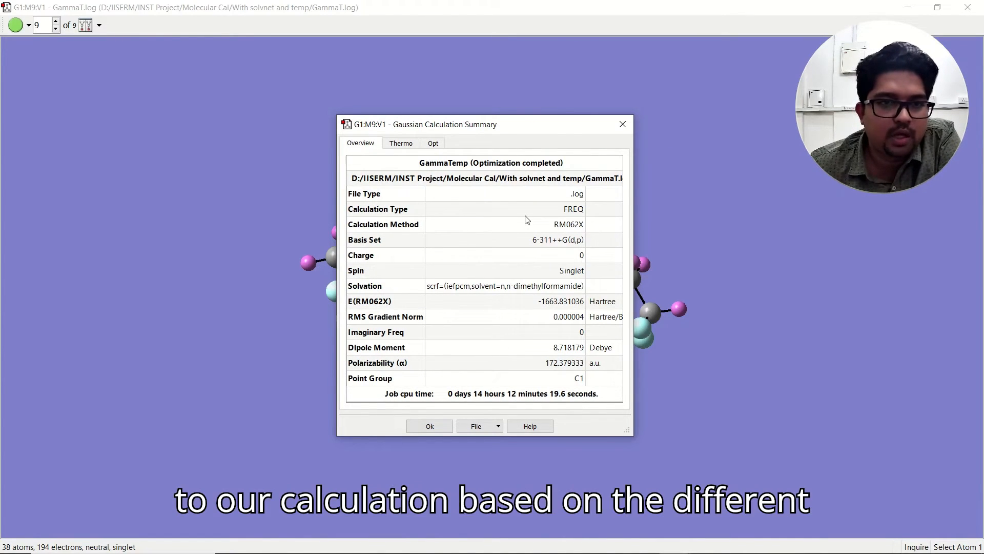
pyautogui.moveTo(558, 303)
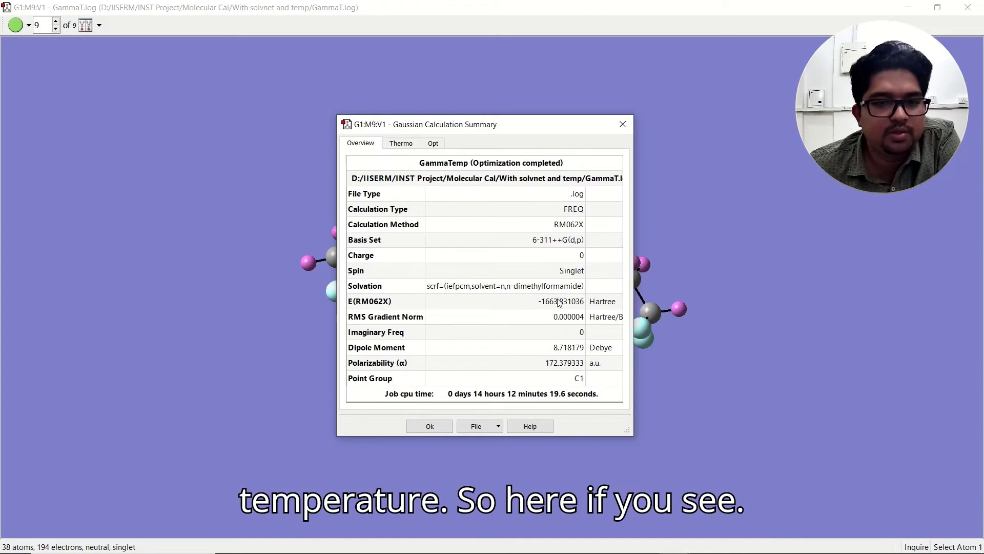
pyautogui.moveTo(445, 255)
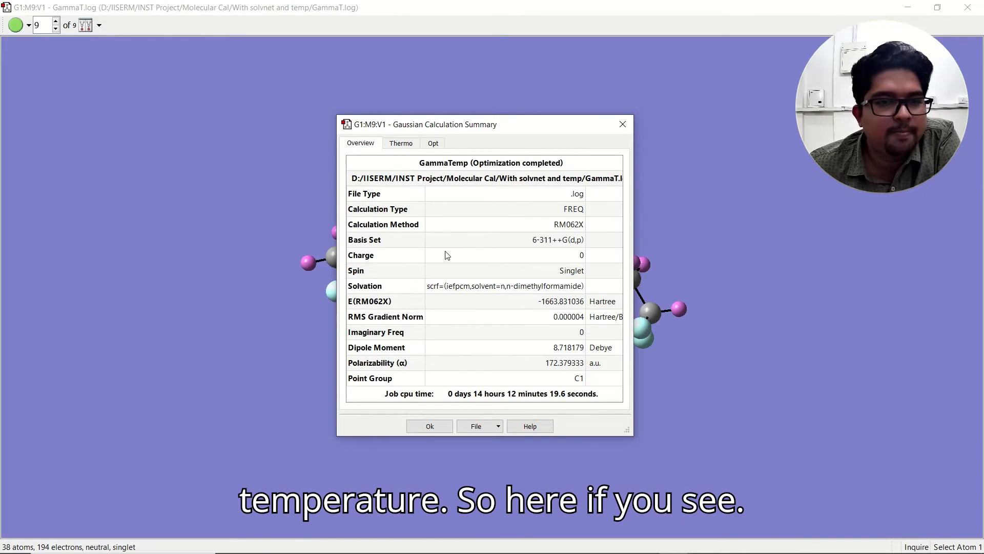
# Step: Show GammaT.log thermochemistry at 408.150 K, including entropy 204.971 cal/mol-K
pyautogui.click(400, 143)
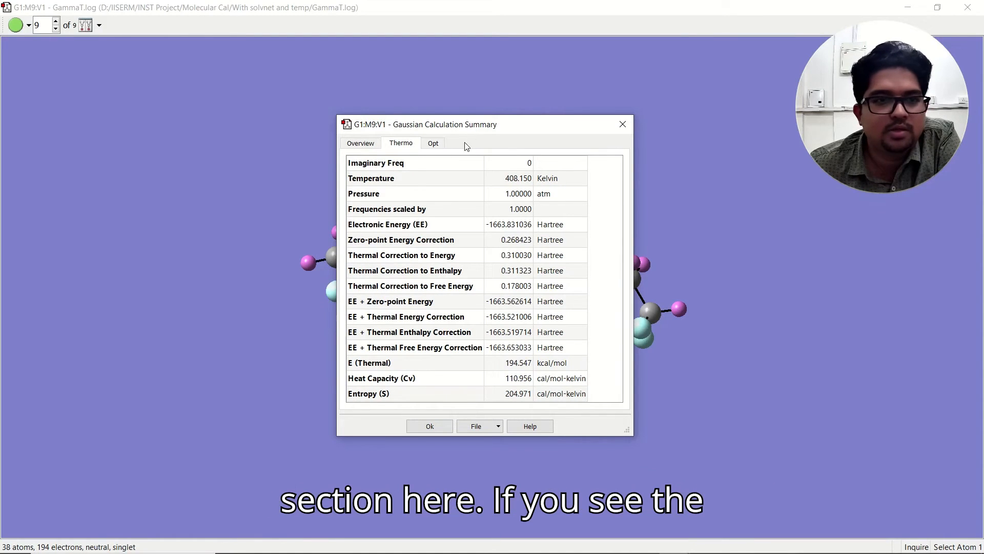
pyautogui.moveTo(386, 182)
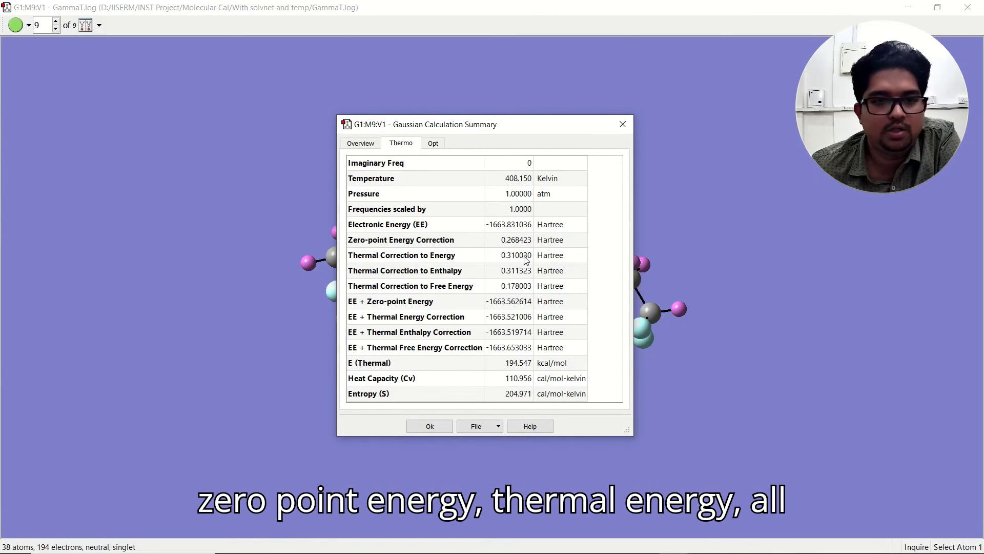
pyautogui.moveTo(530, 365)
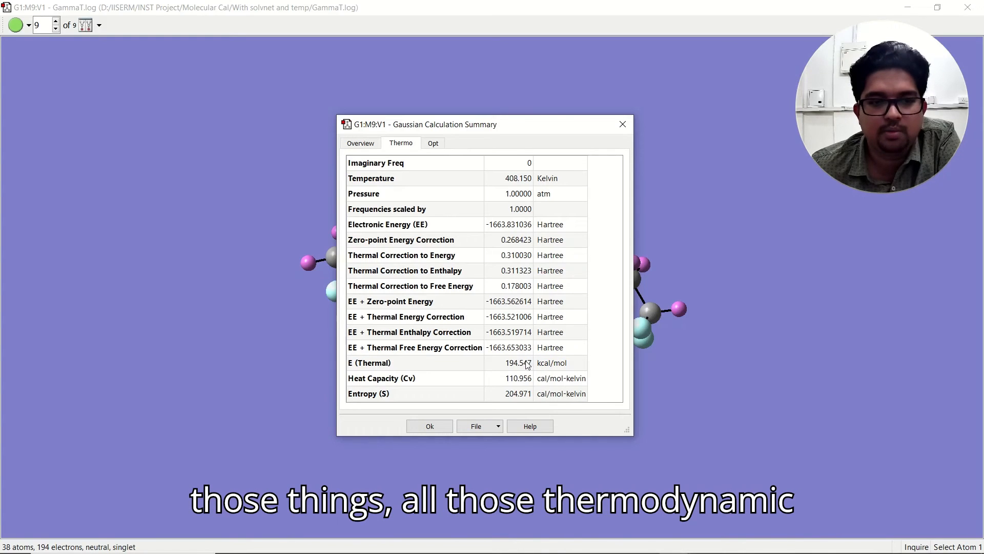